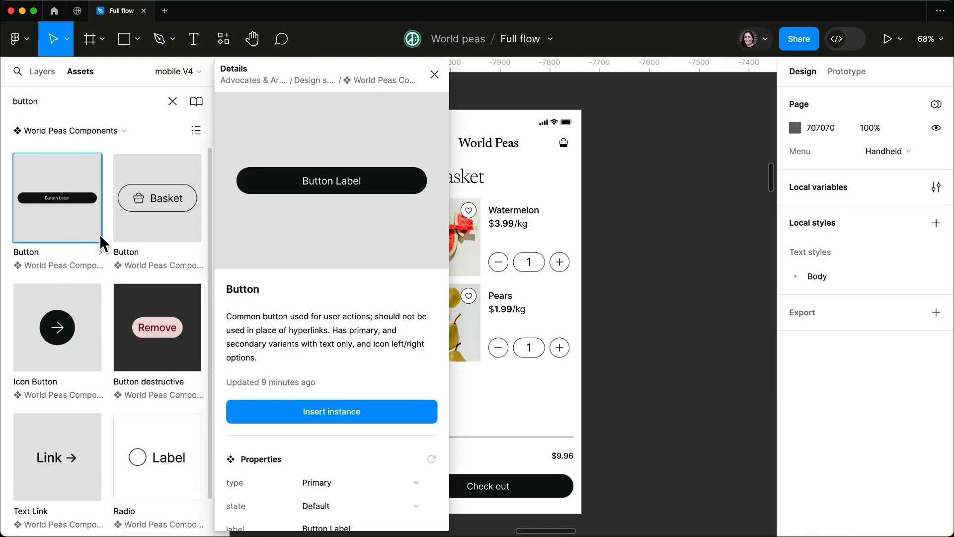
Preview the secondary button type in the asset details, then close the details
left_click(360, 482)
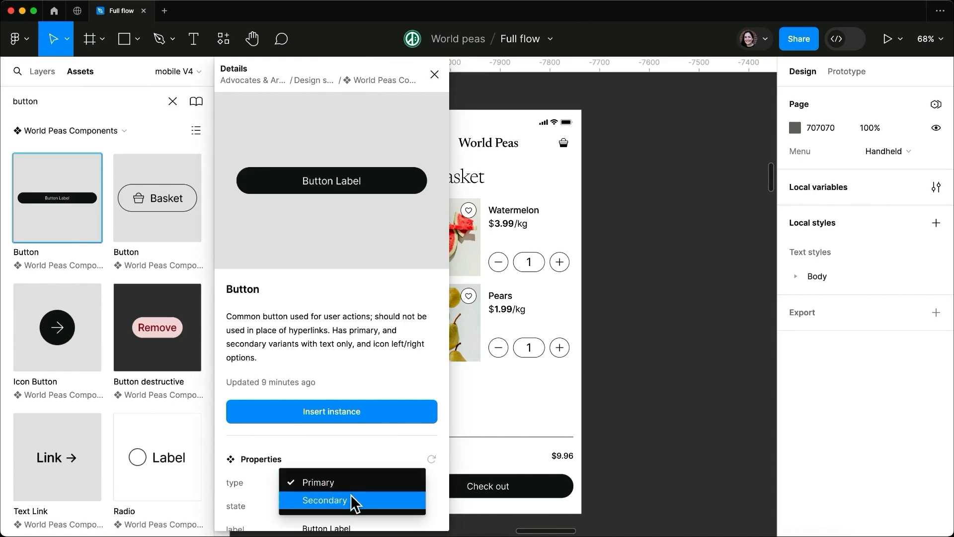
left_click(325, 500)
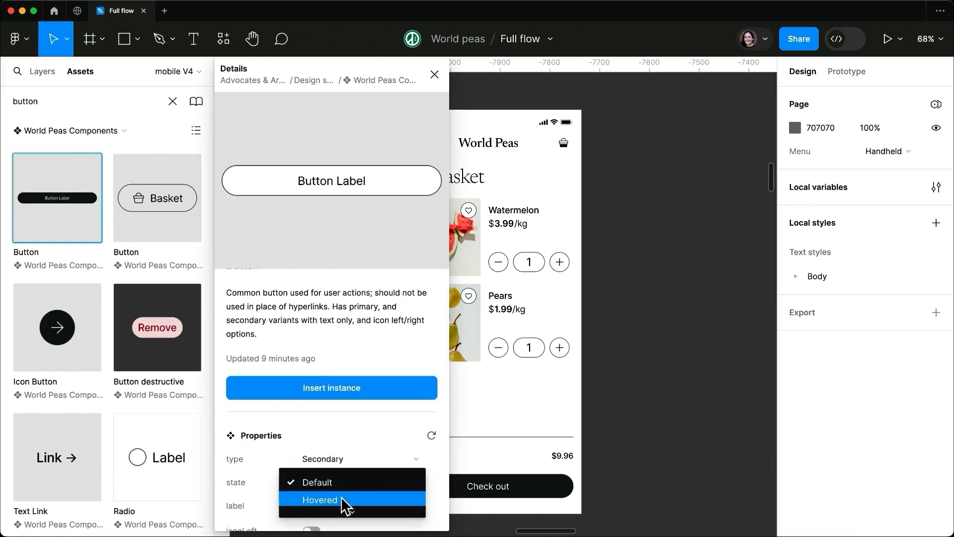
left_click(434, 74)
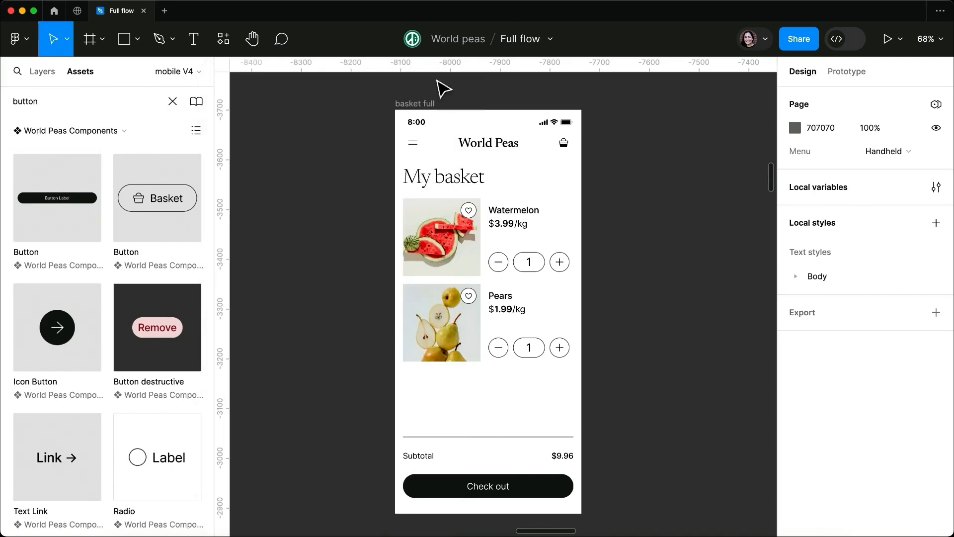
Switch to Dev Mode and select the Check out button on the basket screen
left_click(855, 39)
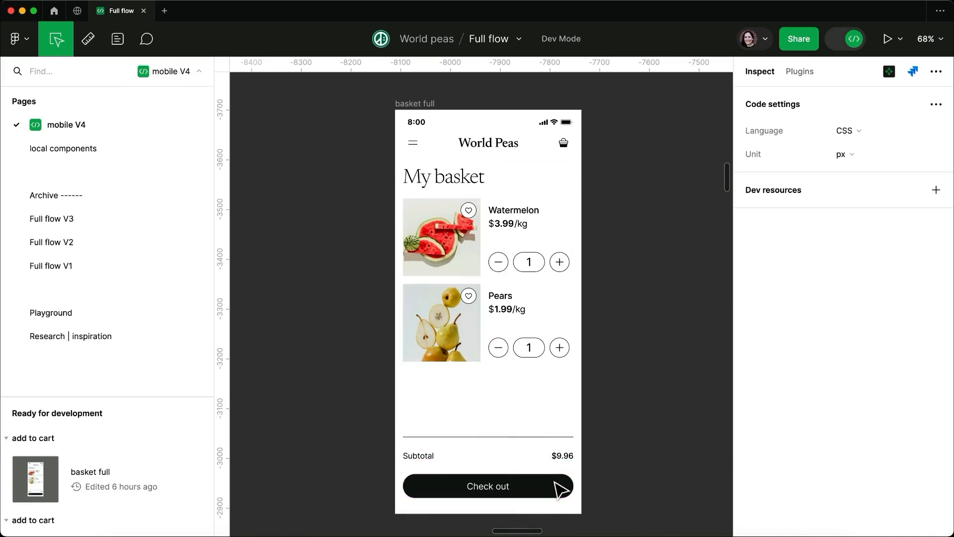
left_click(487, 486)
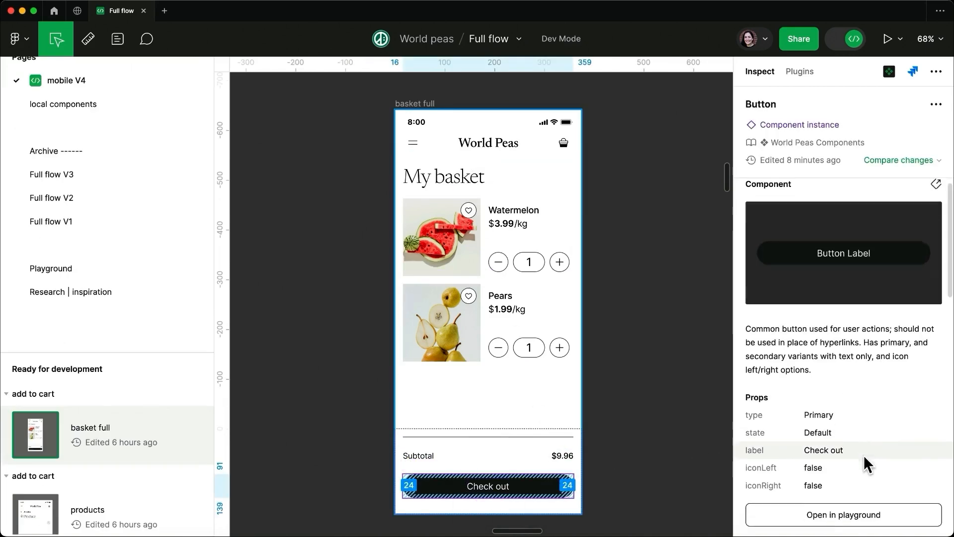
In the playground, make the button Secondary, Pressed, labelled 'Add to cart' with visible focus ring
left_click(843, 451)
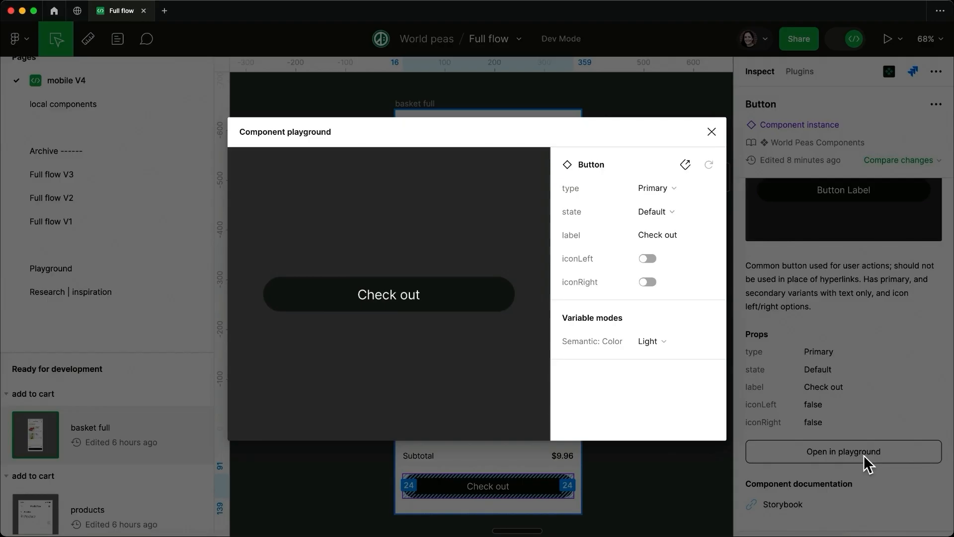
left_click(656, 188)
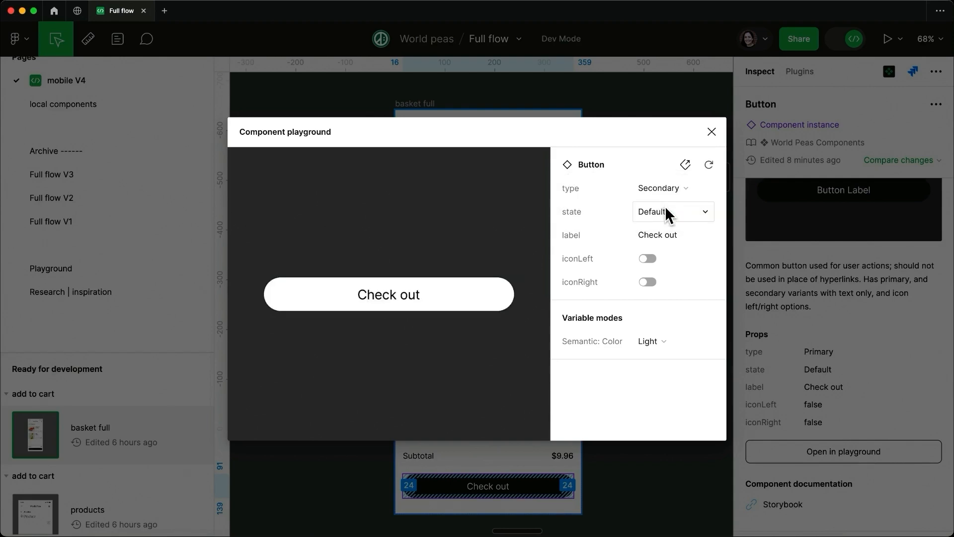
left_click(672, 211)
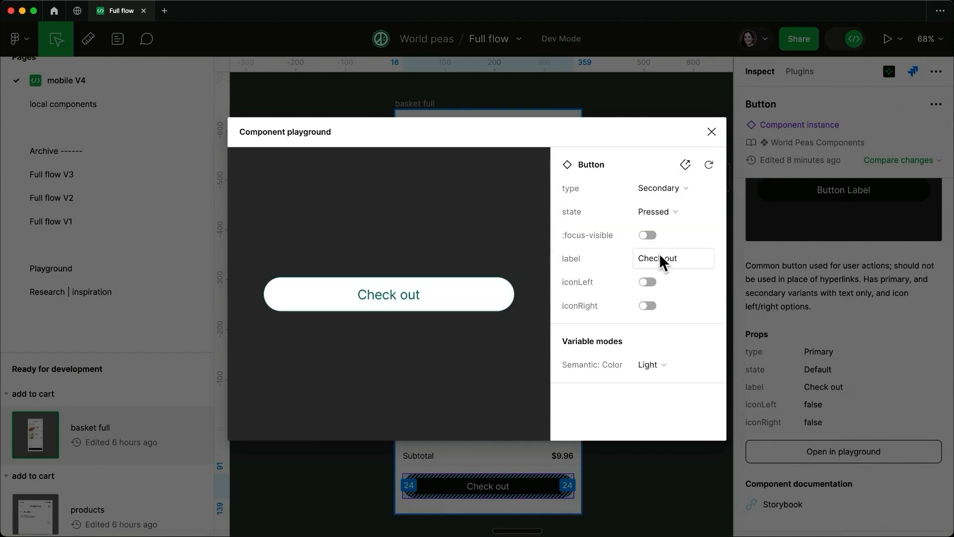
type("Add to cart")
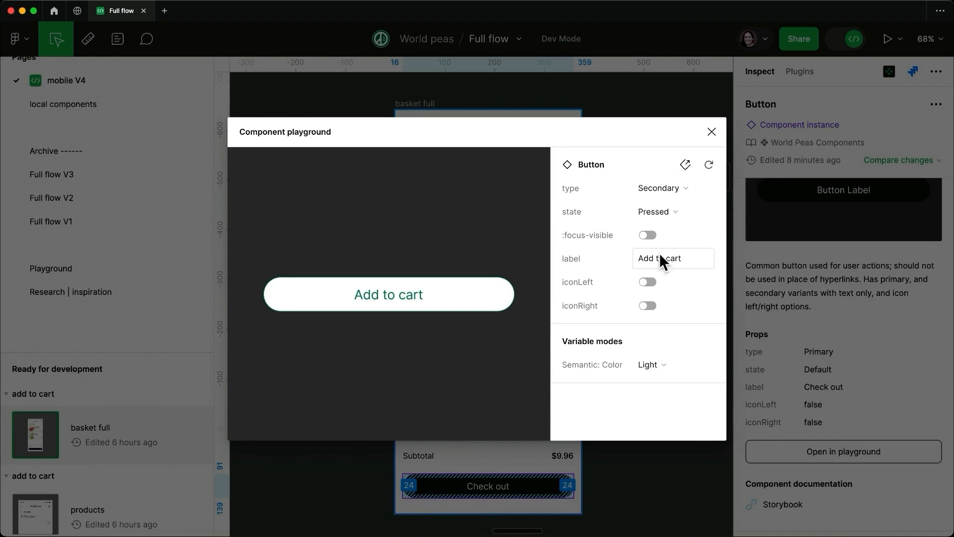
left_click(647, 235)
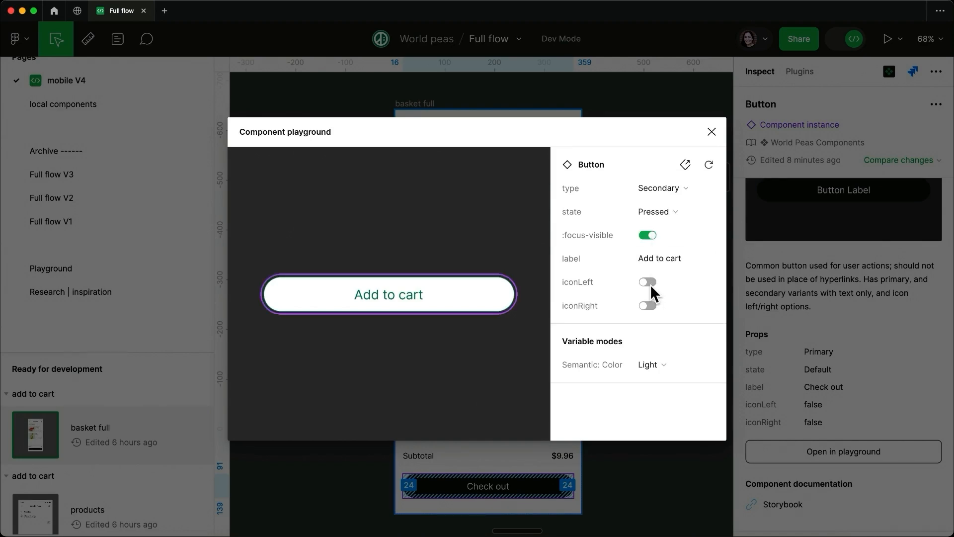
Add left and right icons, choosing the Plus Outline icon for the right side
left_click(647, 281)
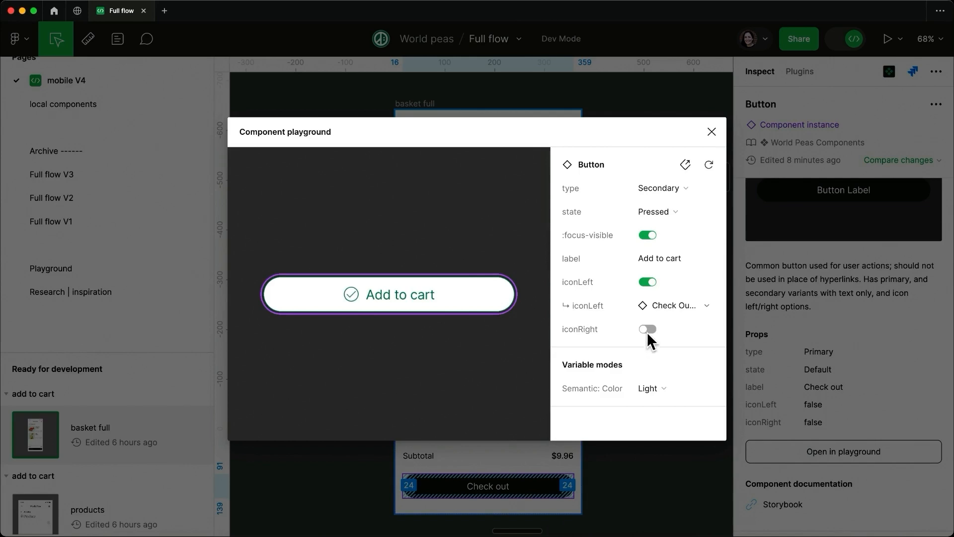
left_click(646, 329)
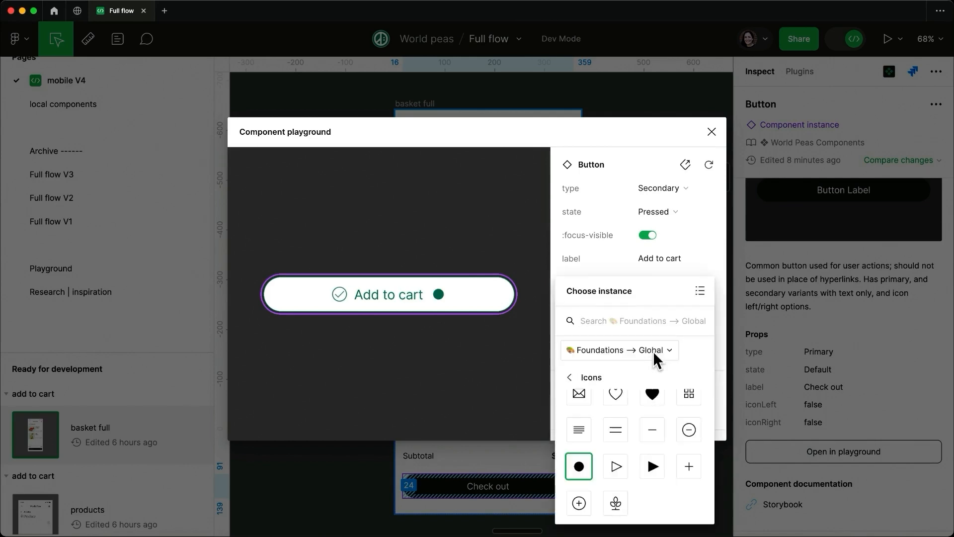
left_click(578, 466)
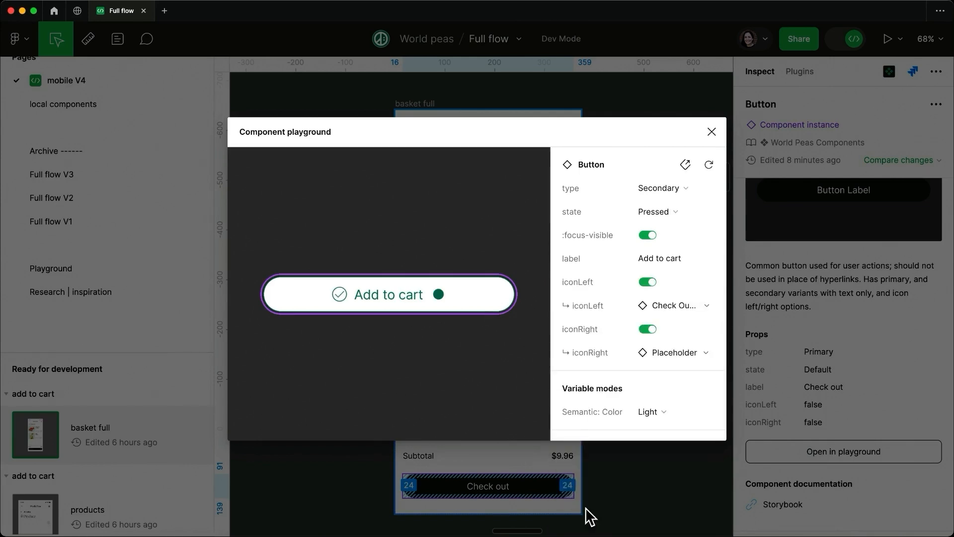
left_click(673, 352)
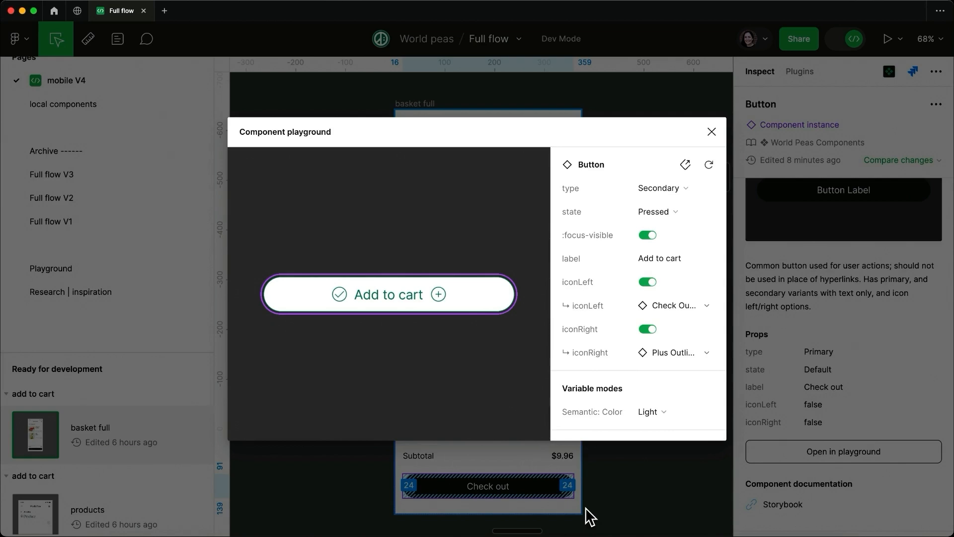
Reset the button to its default properties and select the Watermelon card instead
left_click(708, 164)
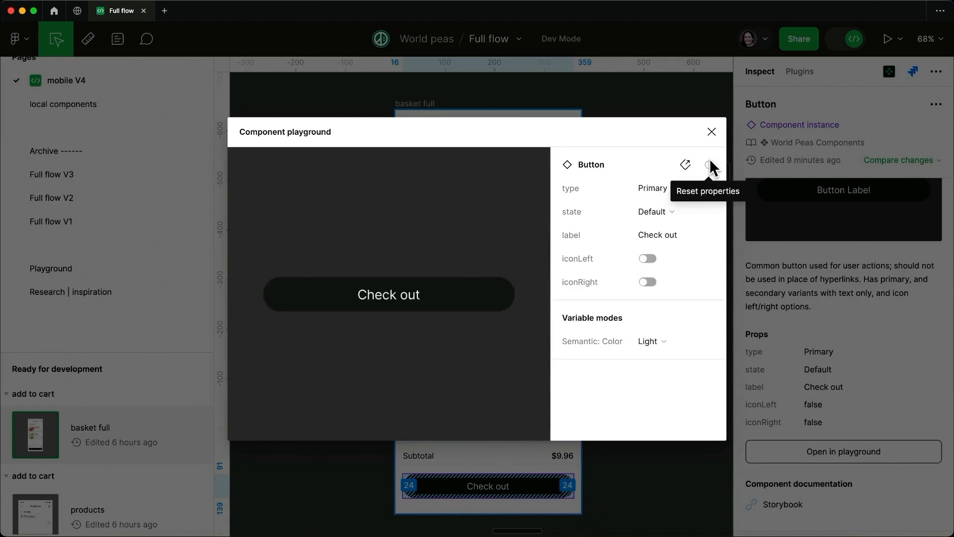
left_click(711, 132)
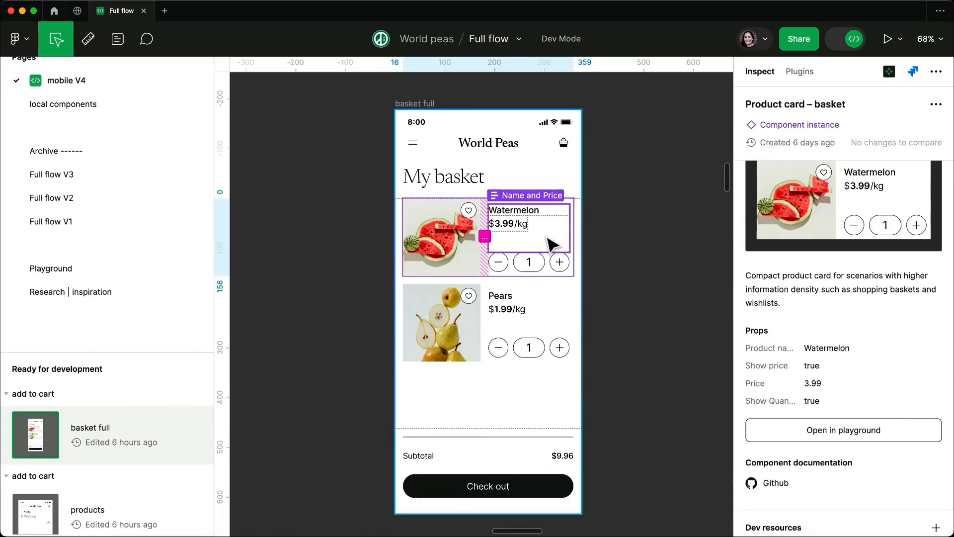
In the playground, give the Watermelon card a 'Super lon…' product name and preview it in Dark mode
left_click(843, 429)
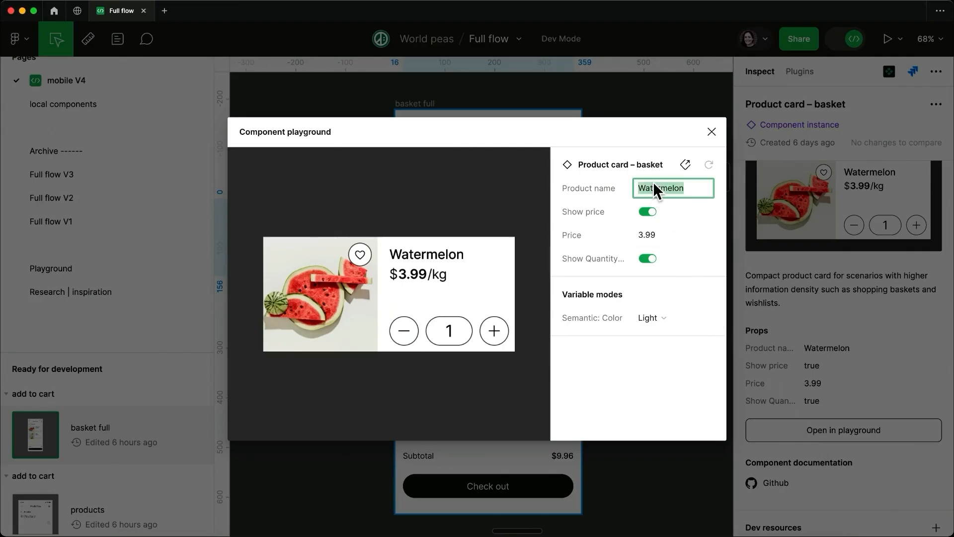
type("Super lon")
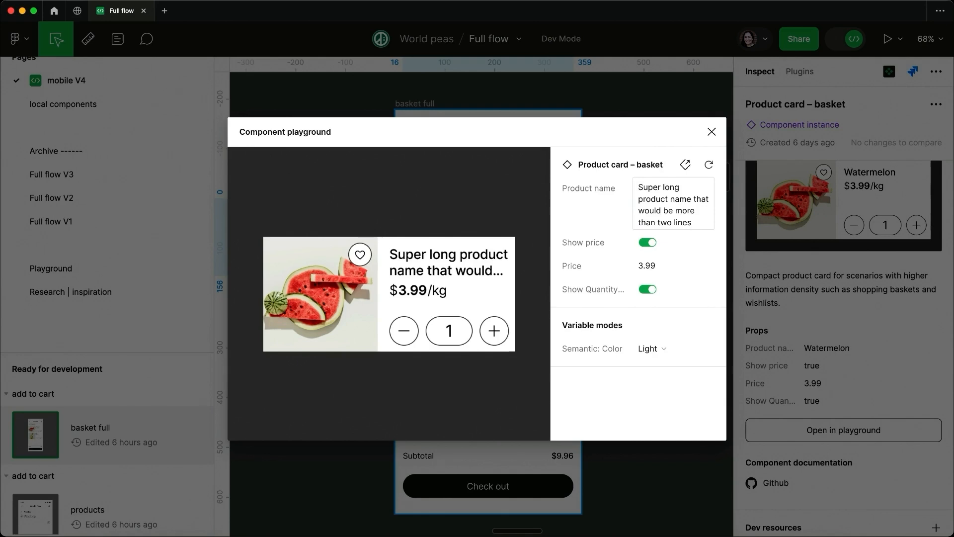
left_click(650, 347)
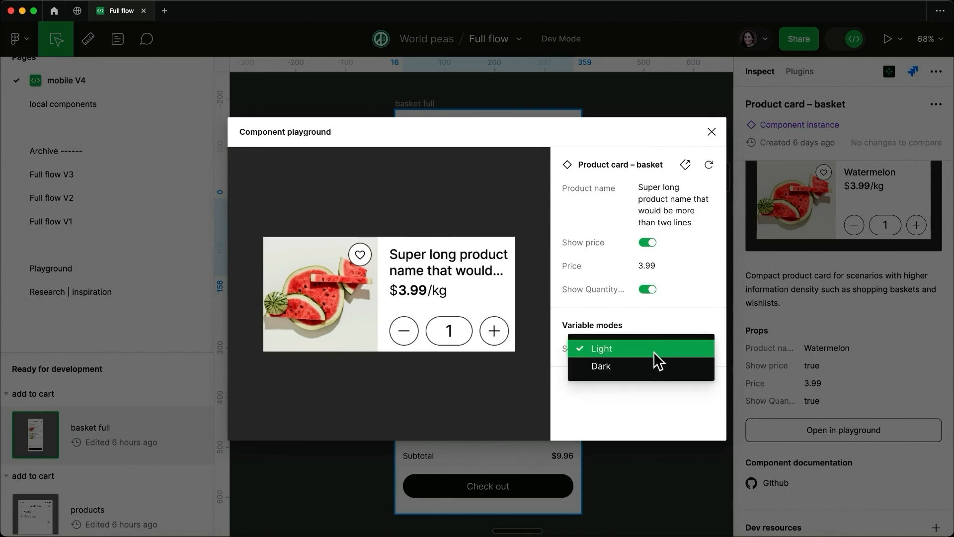
left_click(601, 366)
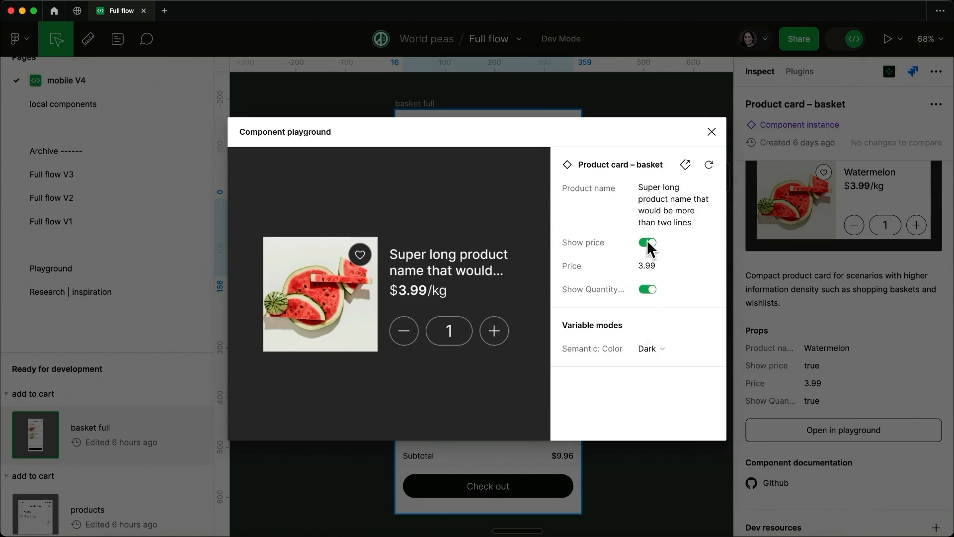